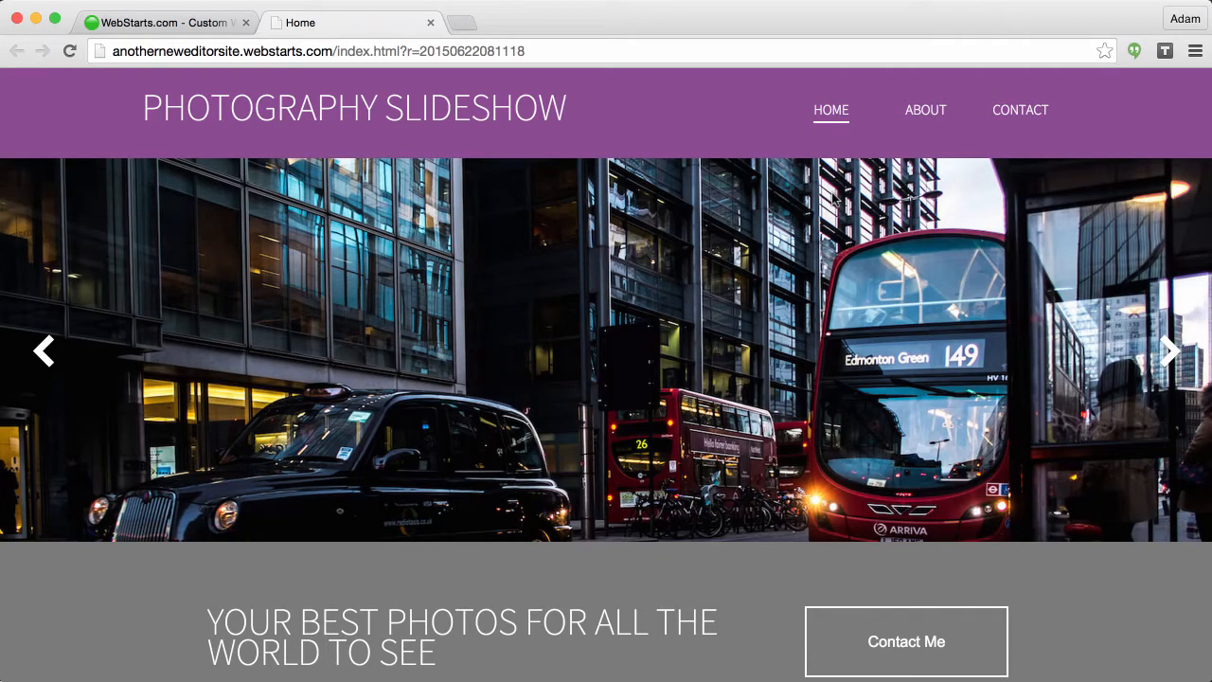
- Go to the WebStarts editor showing the Home page
{"action": "left_click", "coordinate": [1170, 350]}
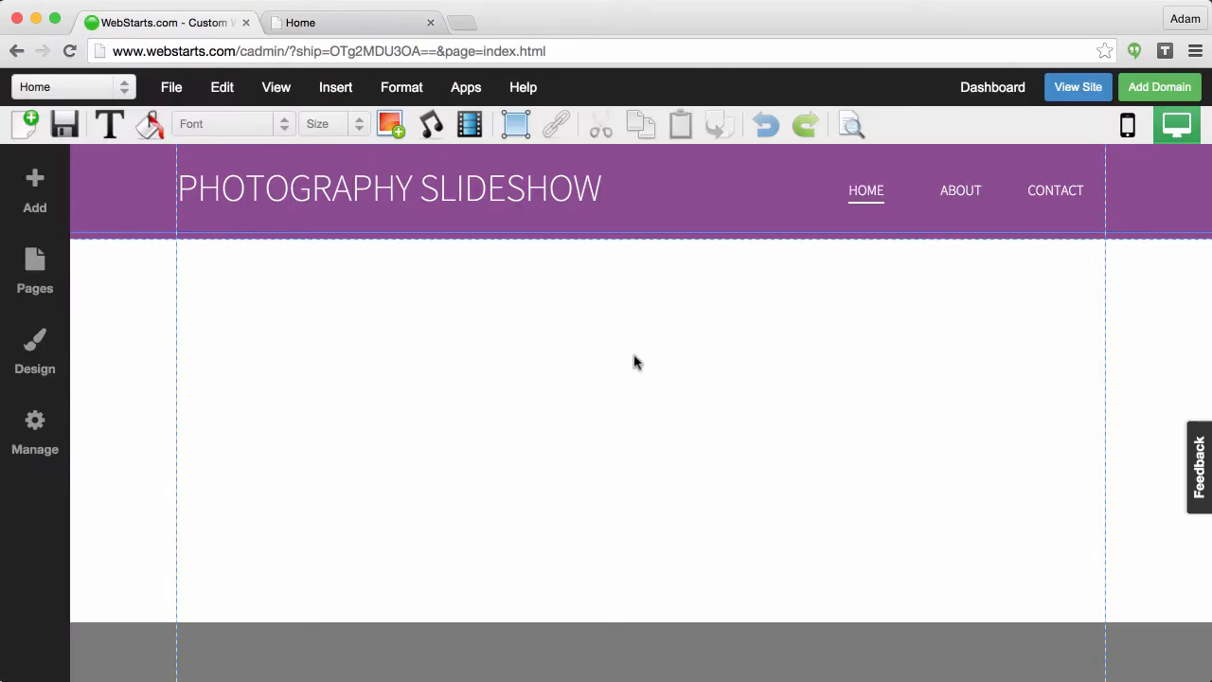
{"action": "scroll", "scroll_direction": "down", "scroll_amount": 3}
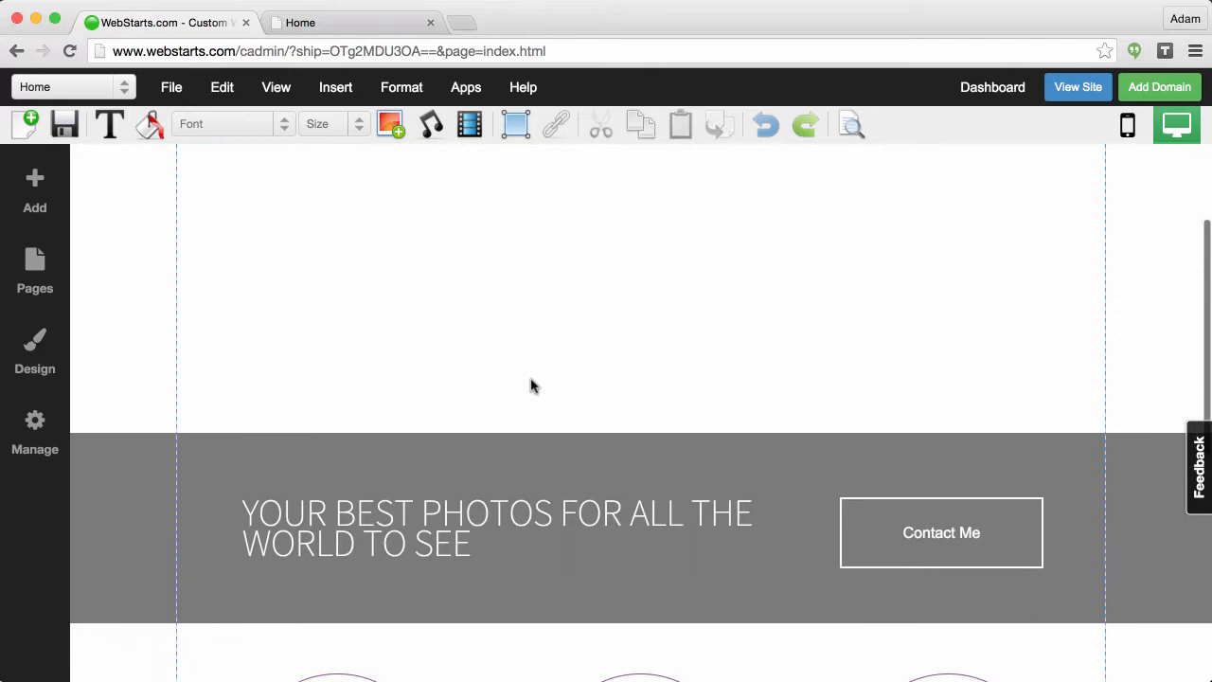
{"action": "scroll", "scroll_direction": "up", "scroll_amount": 3}
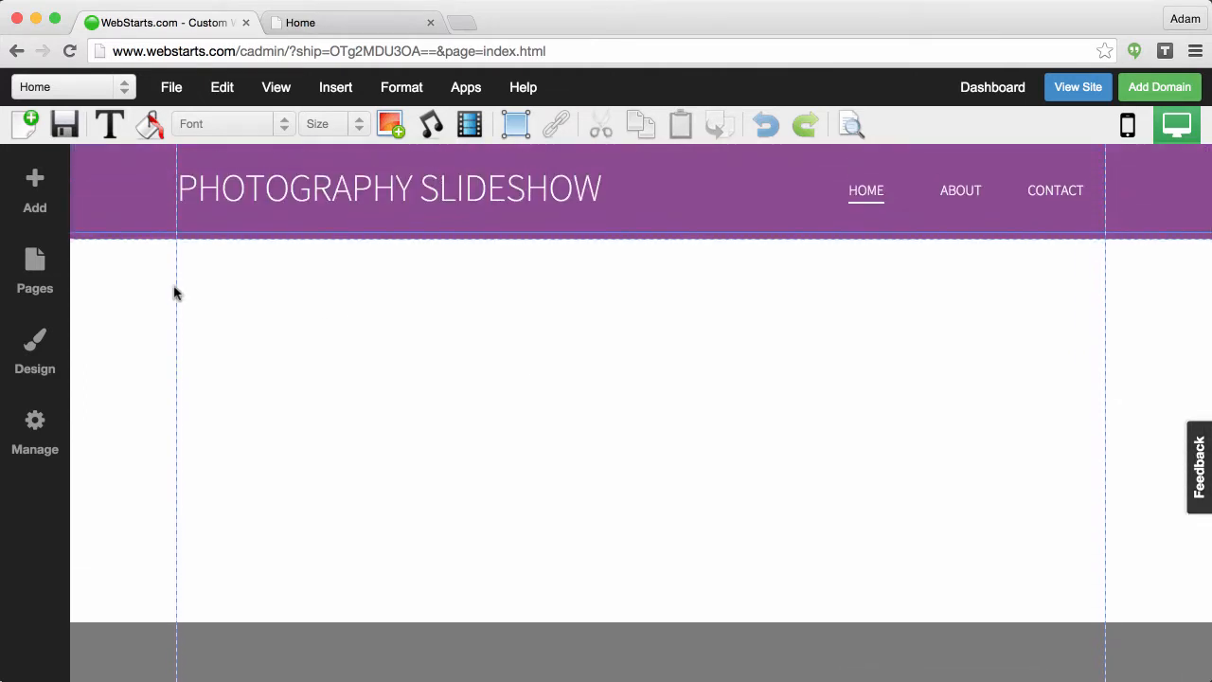
{"action": "mouse_move", "coordinate": [314, 314]}
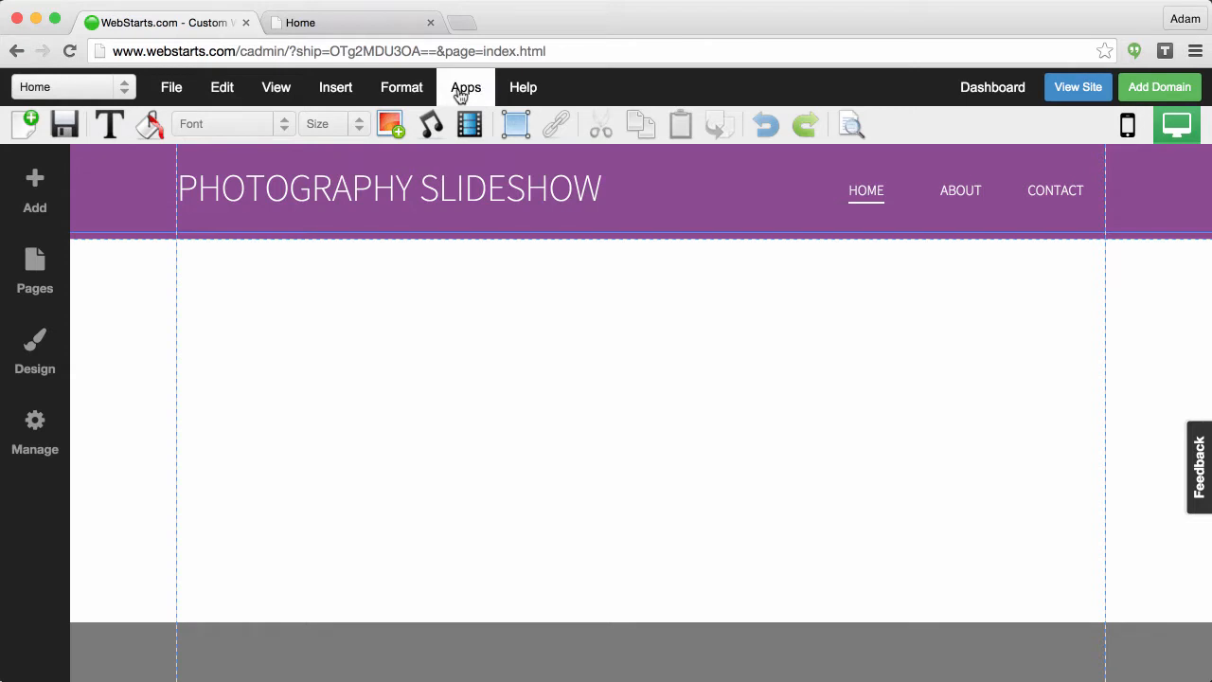
- Add a Slideshow app to the page and bring up the Add Images picker
{"action": "left_click", "coordinate": [465, 87]}
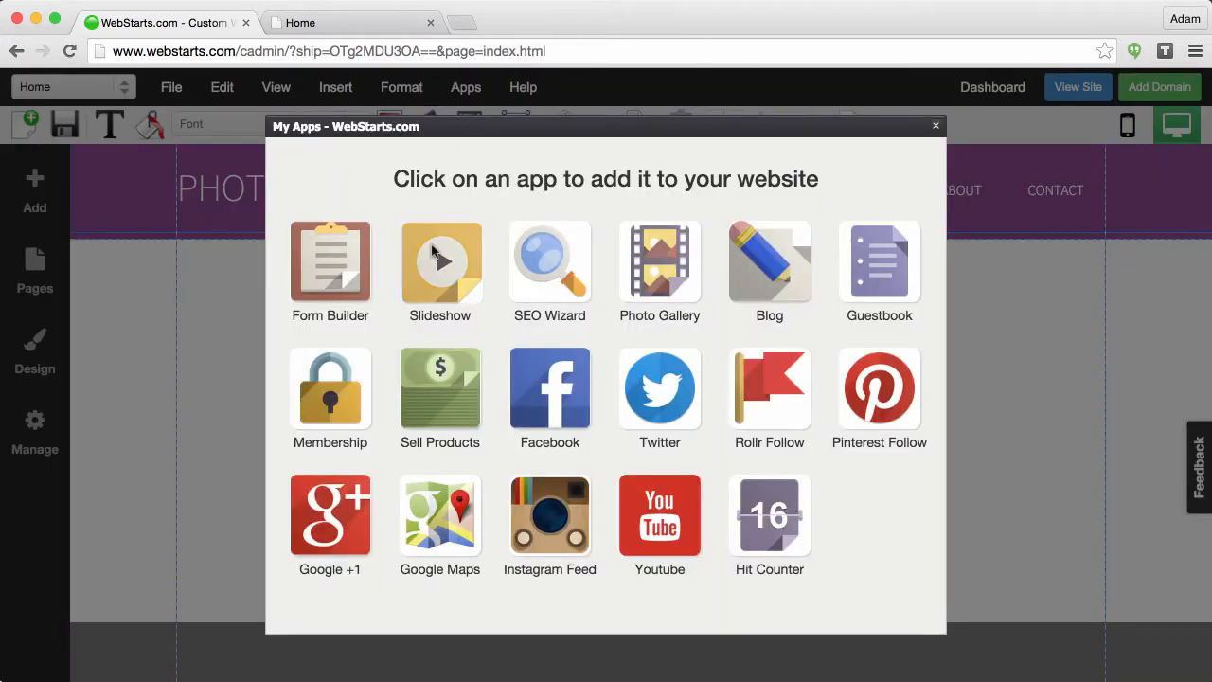
{"action": "left_click", "coordinate": [439, 261]}
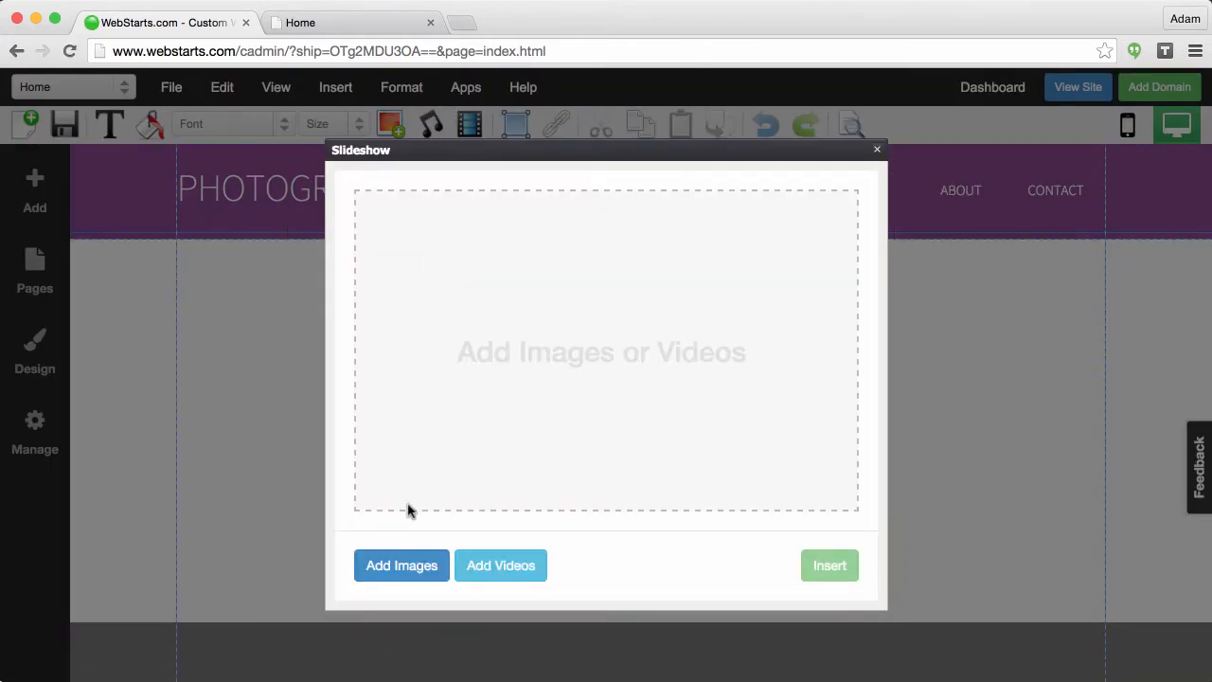
{"action": "left_click", "coordinate": [401, 565]}
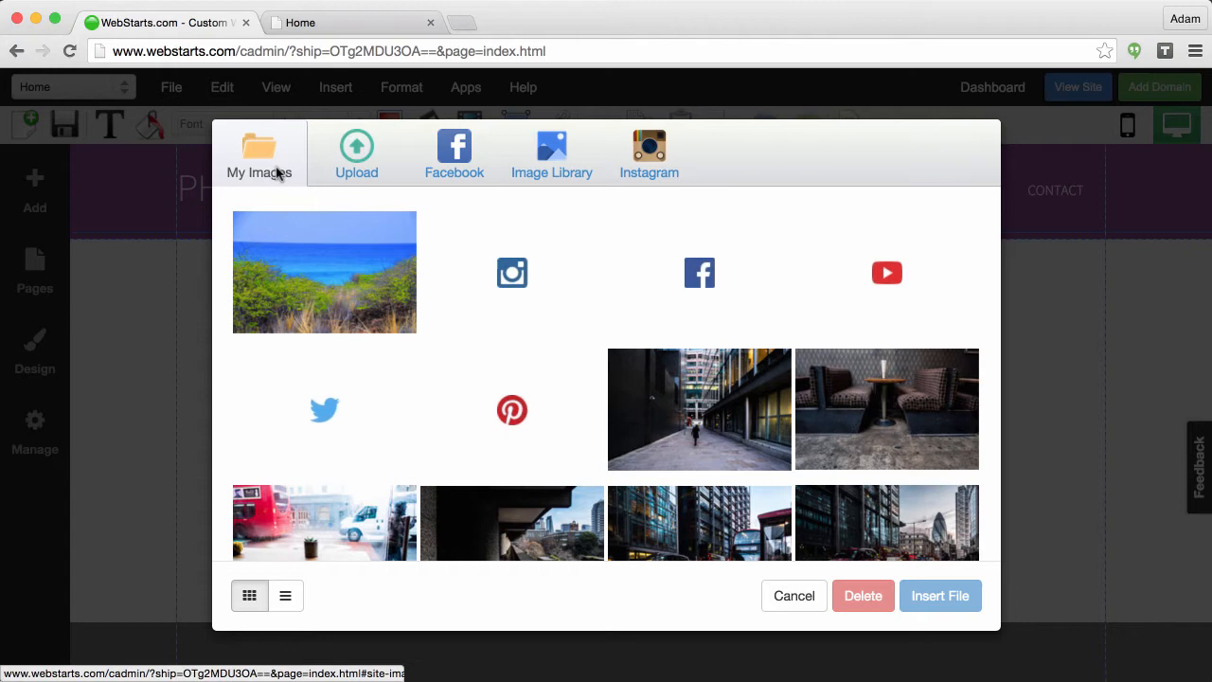
{"action": "mouse_move", "coordinate": [853, 496]}
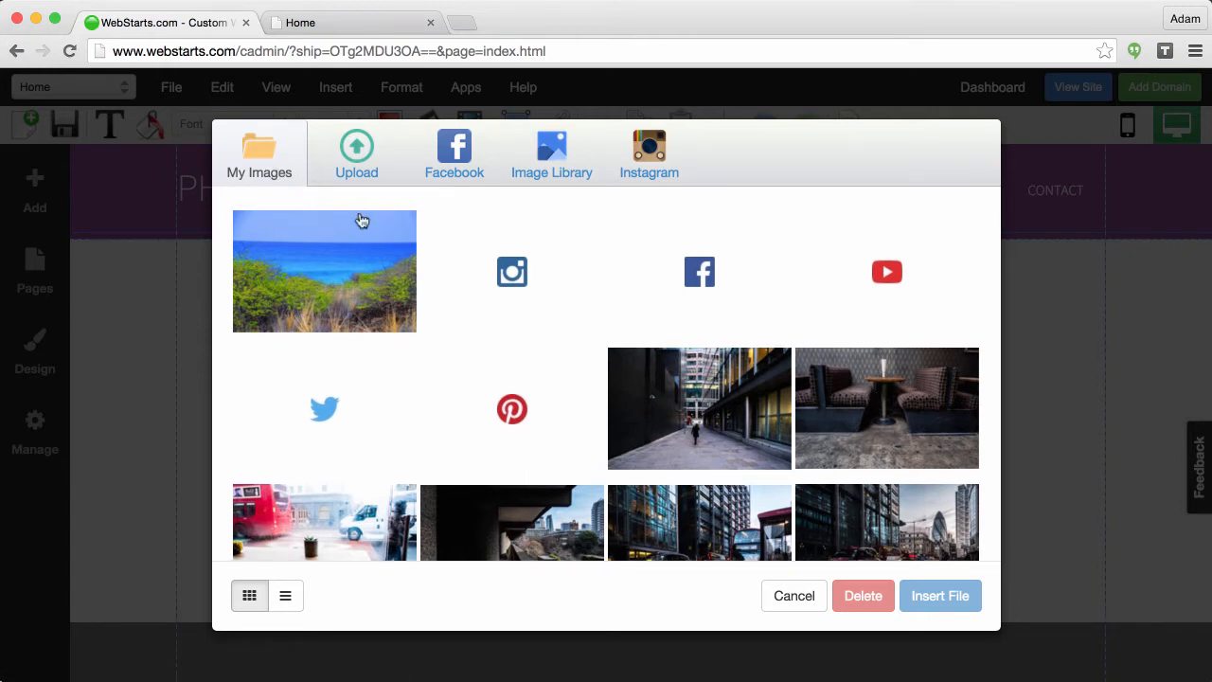
- Tour the Upload, Facebook, Image Library and Instagram image sources in turn
{"action": "left_click", "coordinate": [356, 154]}
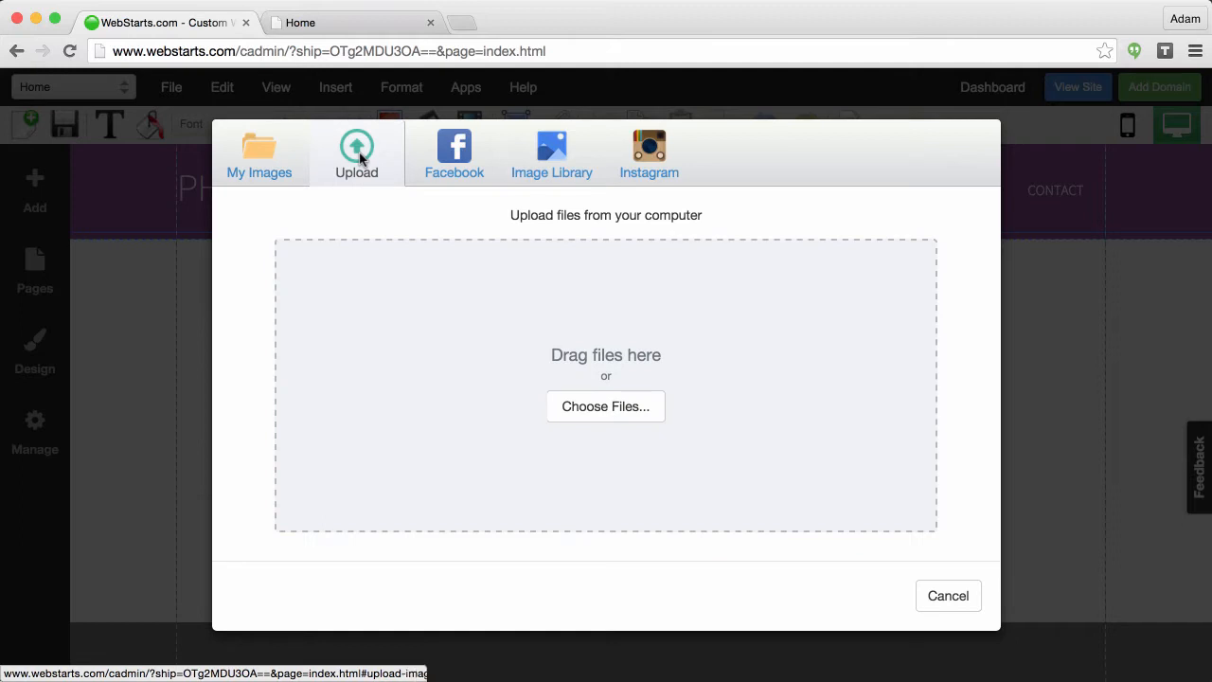
{"action": "mouse_move", "coordinate": [606, 405]}
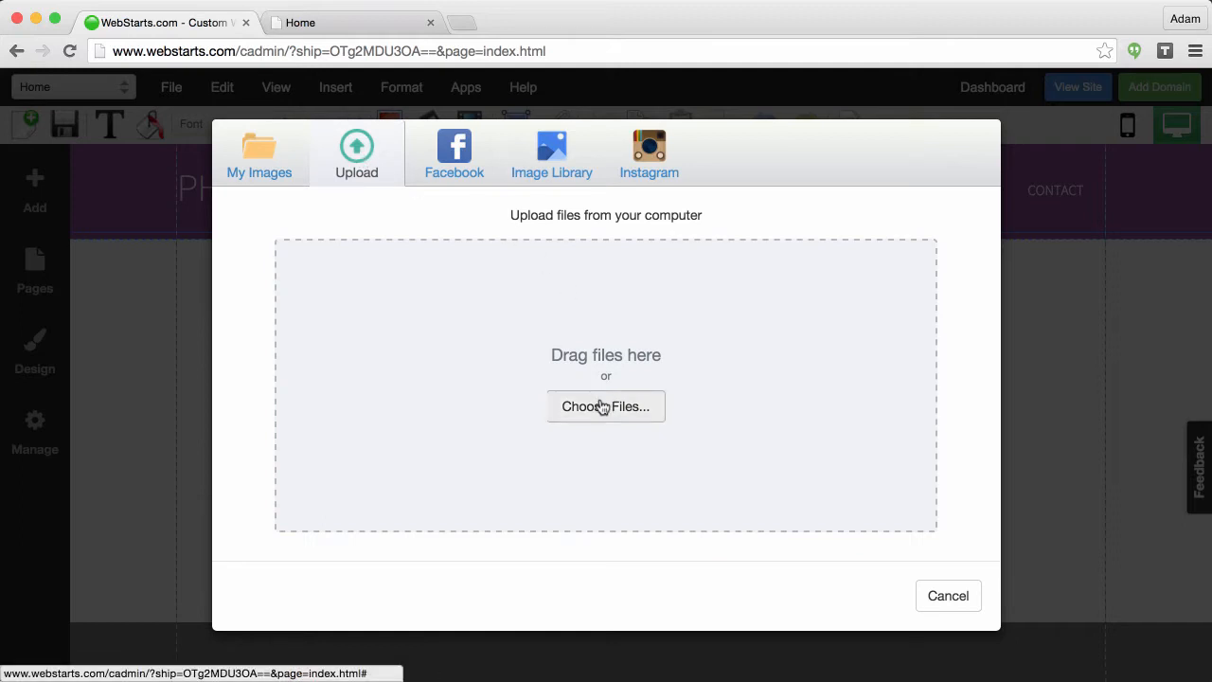
{"action": "mouse_move", "coordinate": [606, 405]}
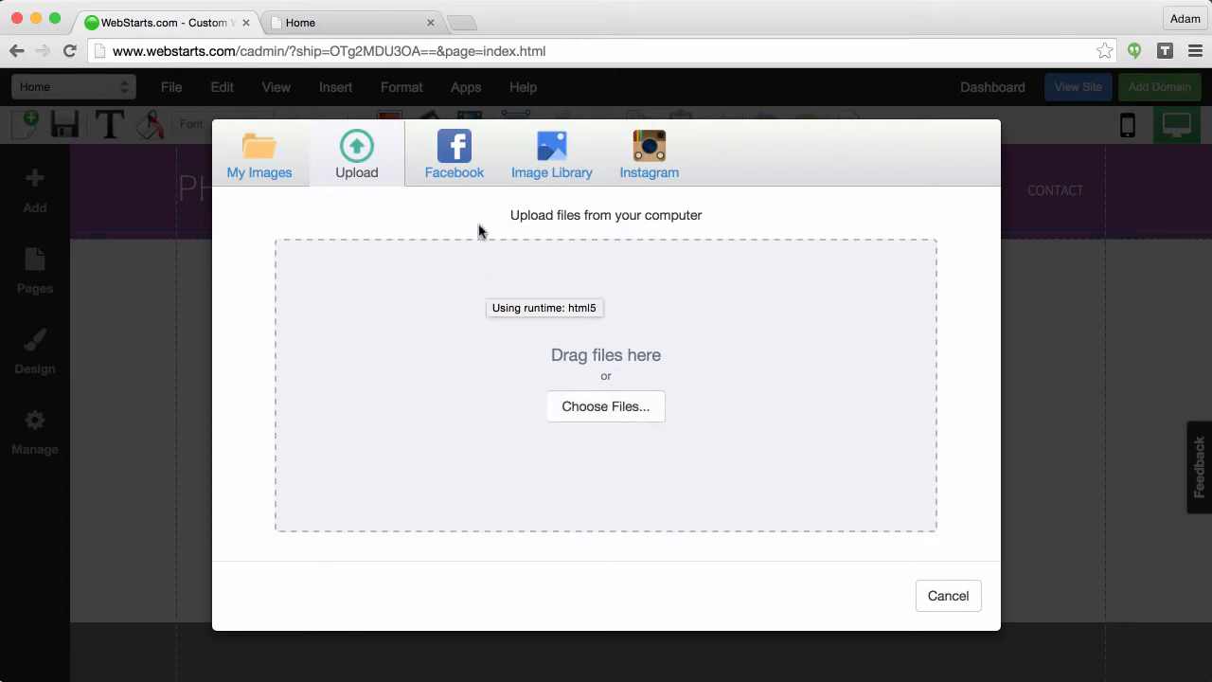
{"action": "left_click", "coordinate": [455, 153]}
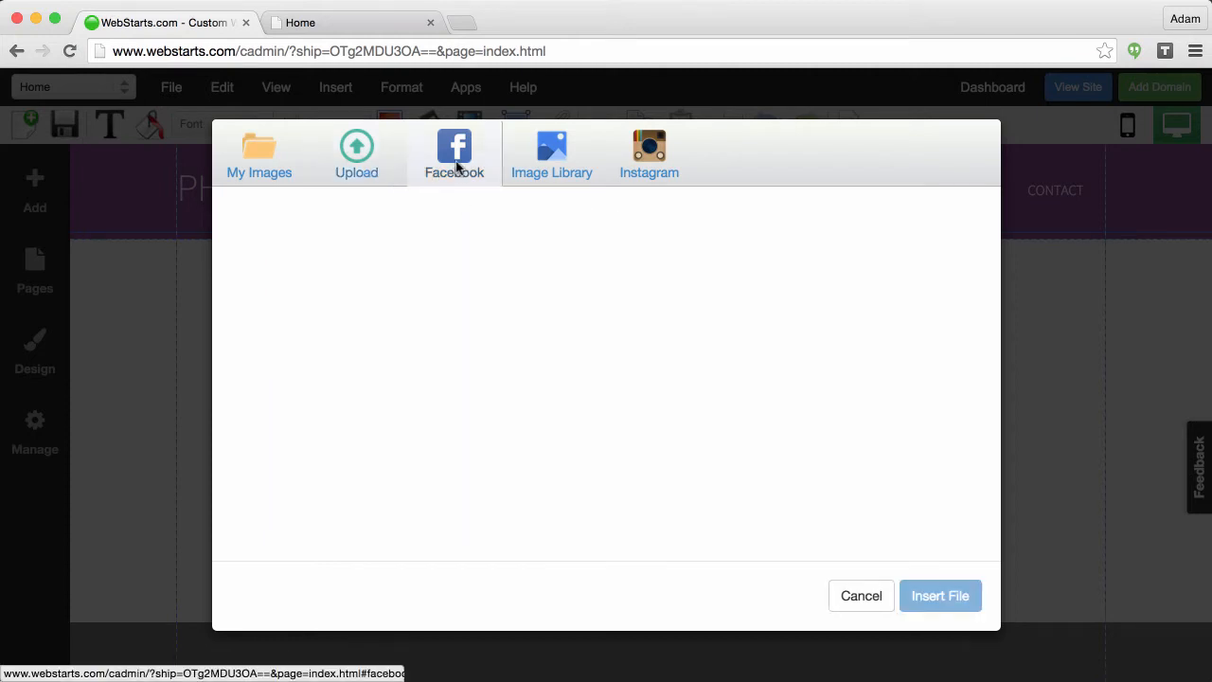
{"action": "left_click", "coordinate": [454, 151]}
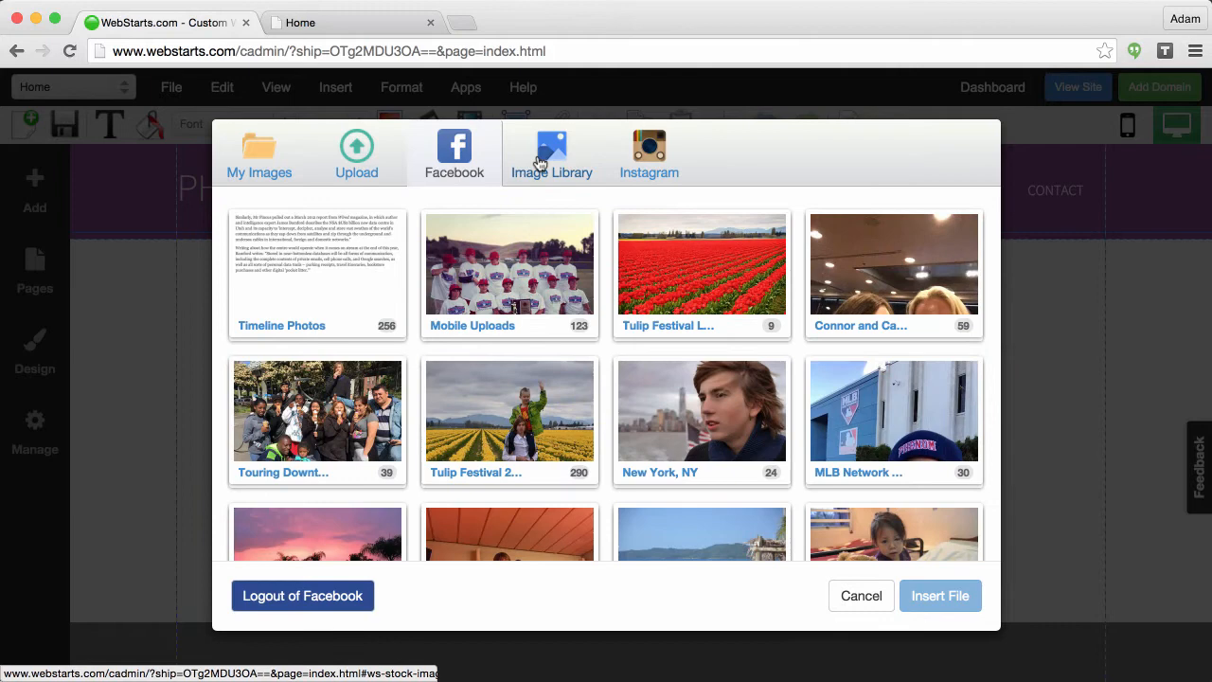
{"action": "left_click", "coordinate": [553, 154]}
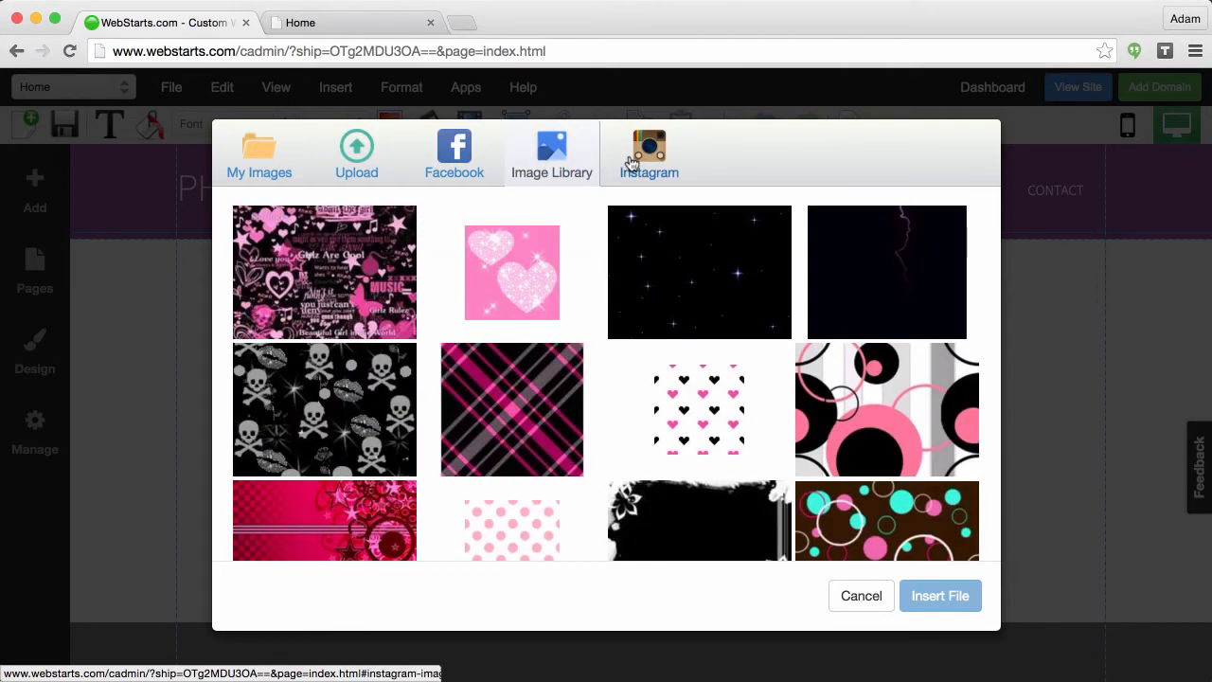
{"action": "left_click", "coordinate": [647, 153]}
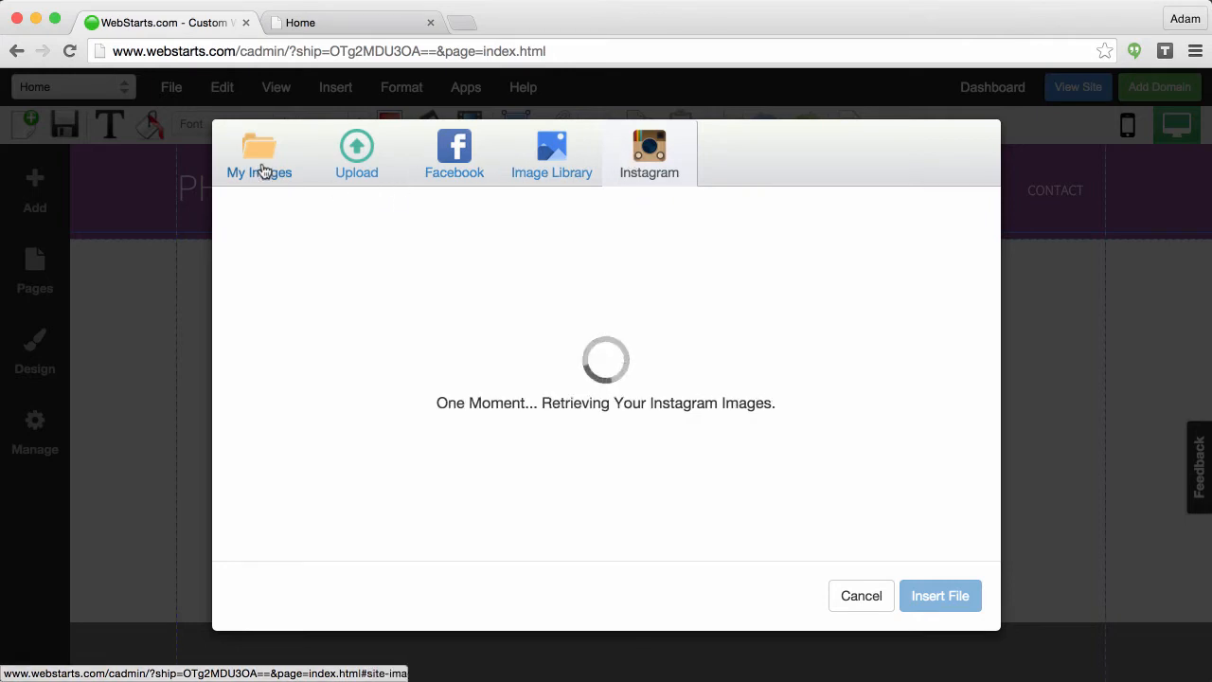
- Return to My Images and check the lit alley, booth lounge and red bus street photos
{"action": "left_click", "coordinate": [257, 154]}
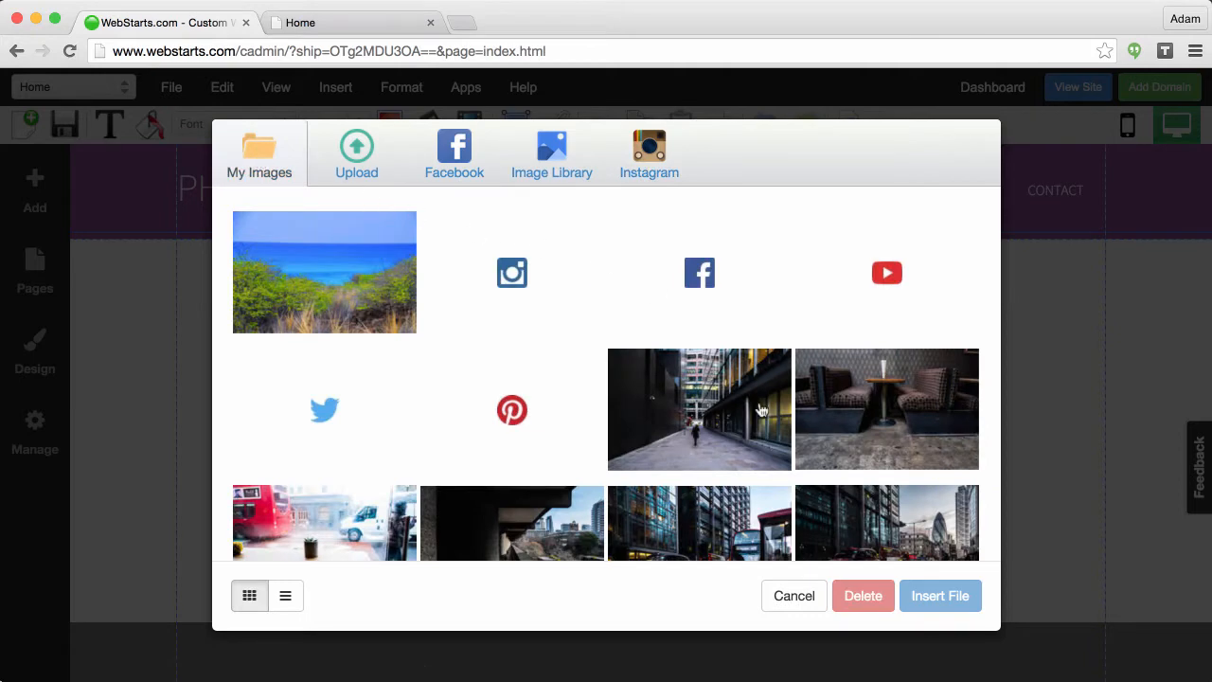
{"action": "scroll", "scroll_direction": "down", "scroll_amount": 3}
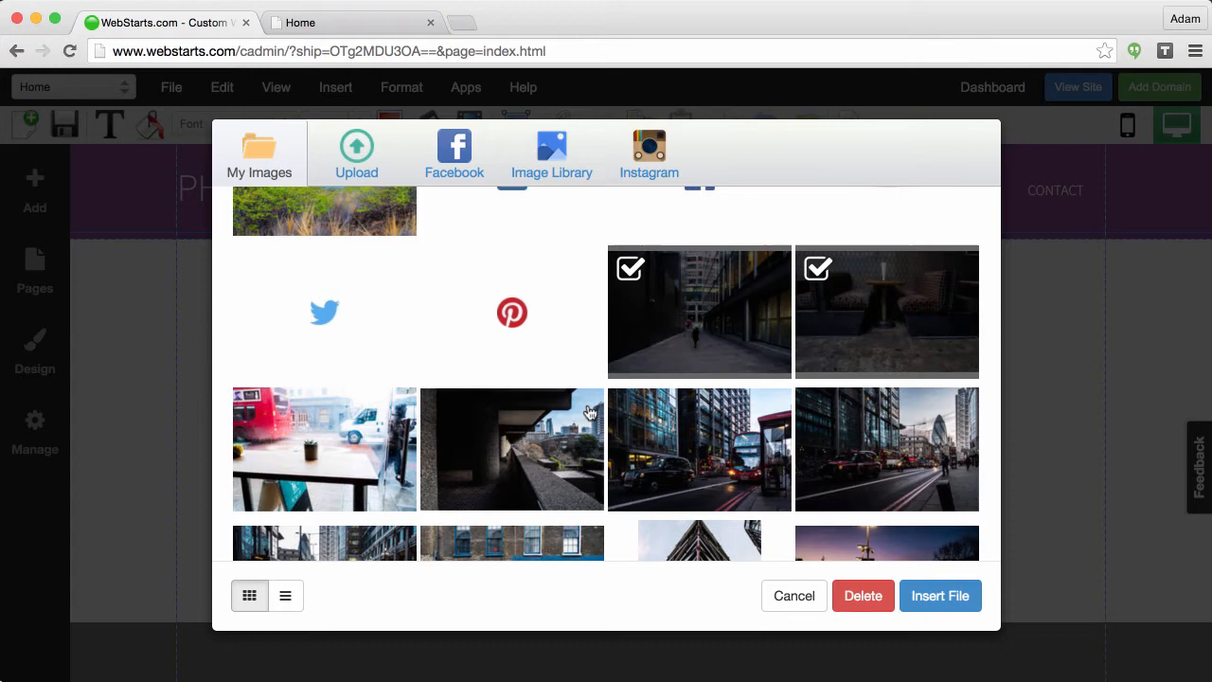
{"action": "mouse_move", "coordinate": [534, 419]}
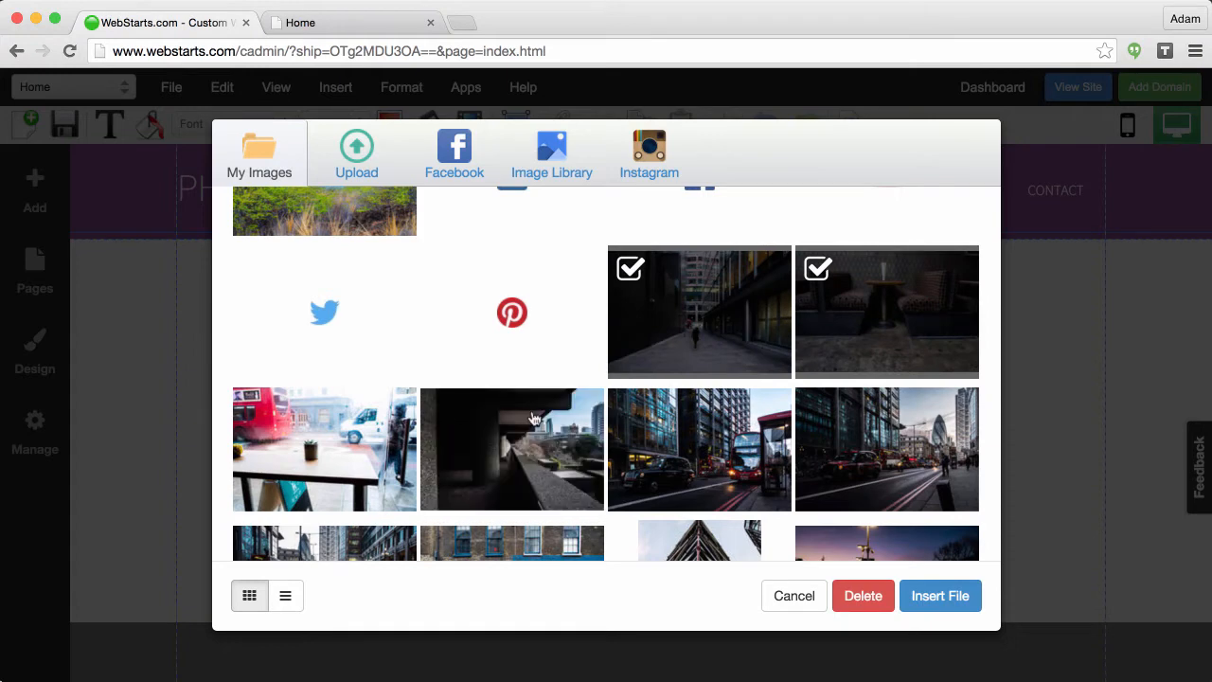
{"action": "scroll", "scroll_direction": "down", "scroll_amount": 3}
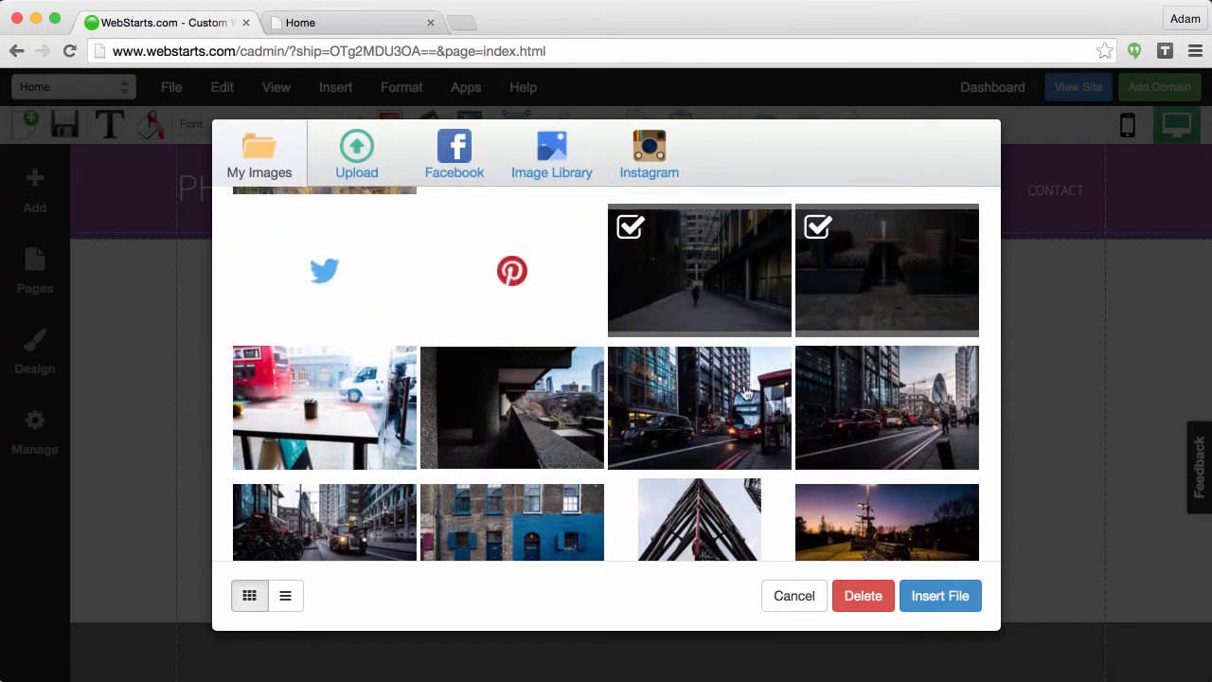
{"action": "left_click", "coordinate": [701, 407]}
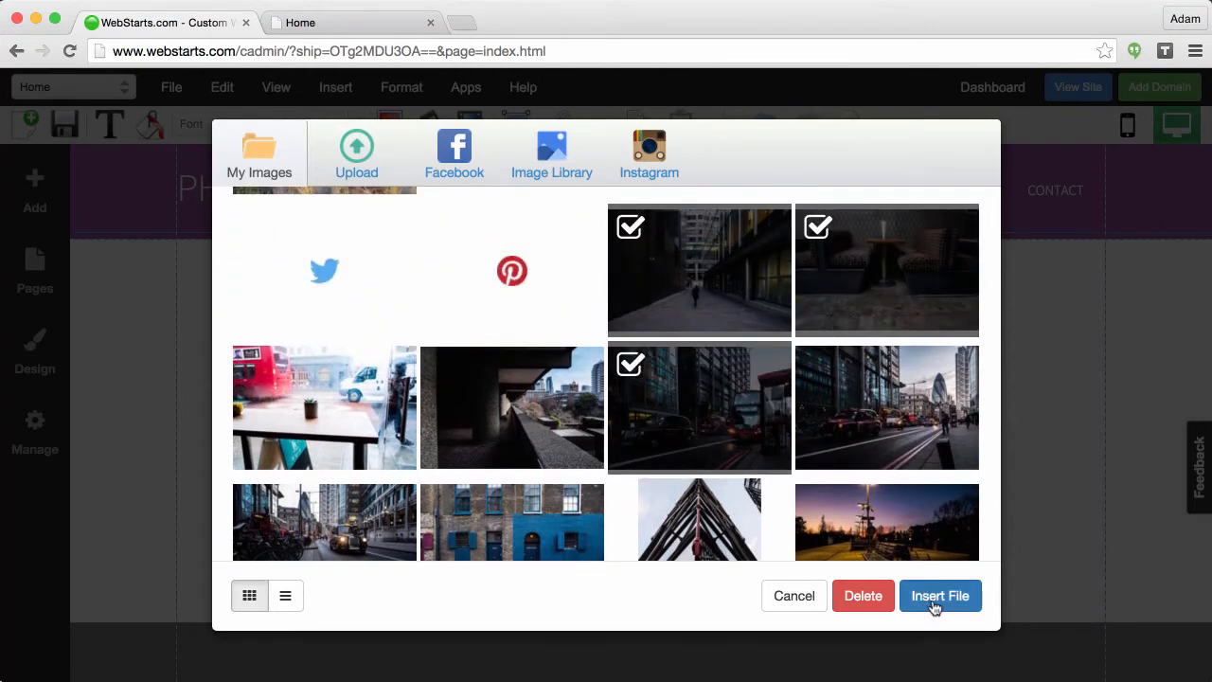
- Insert the three photos as slides and try dragging the street photo to another position
{"action": "left_click", "coordinate": [940, 595]}
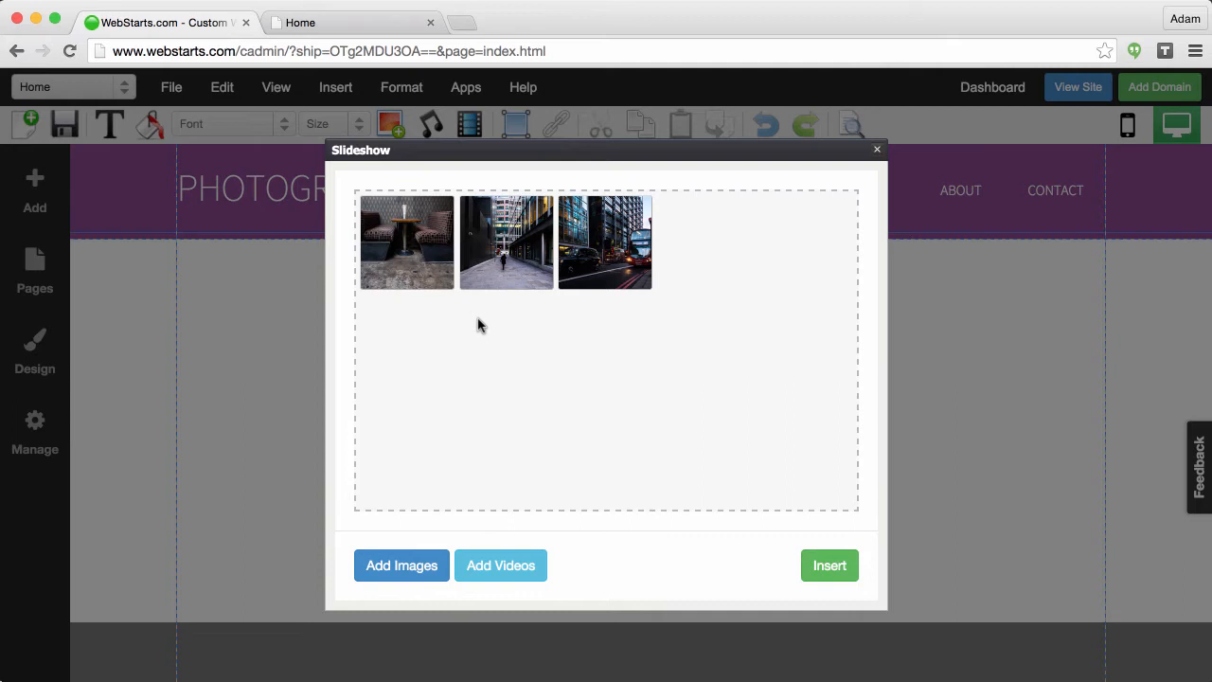
{"action": "mouse_move", "coordinate": [562, 284]}
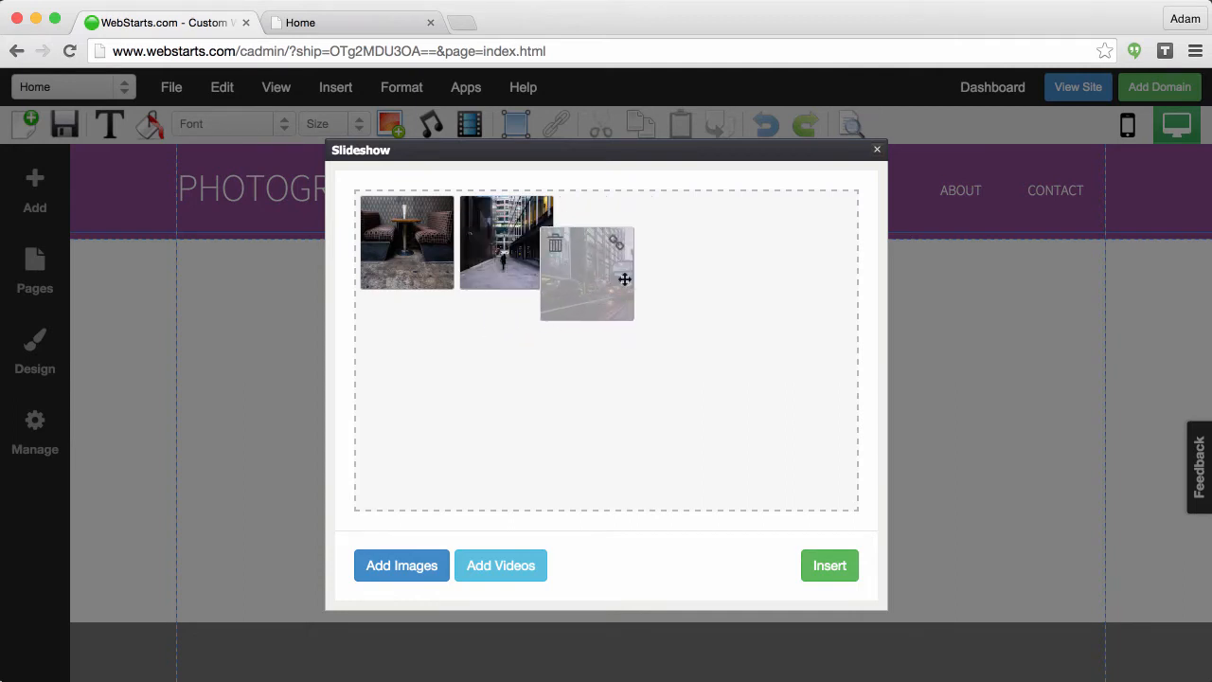
{"action": "left_click_drag", "start_coordinate": [587, 275], "coordinate": [606, 243]}
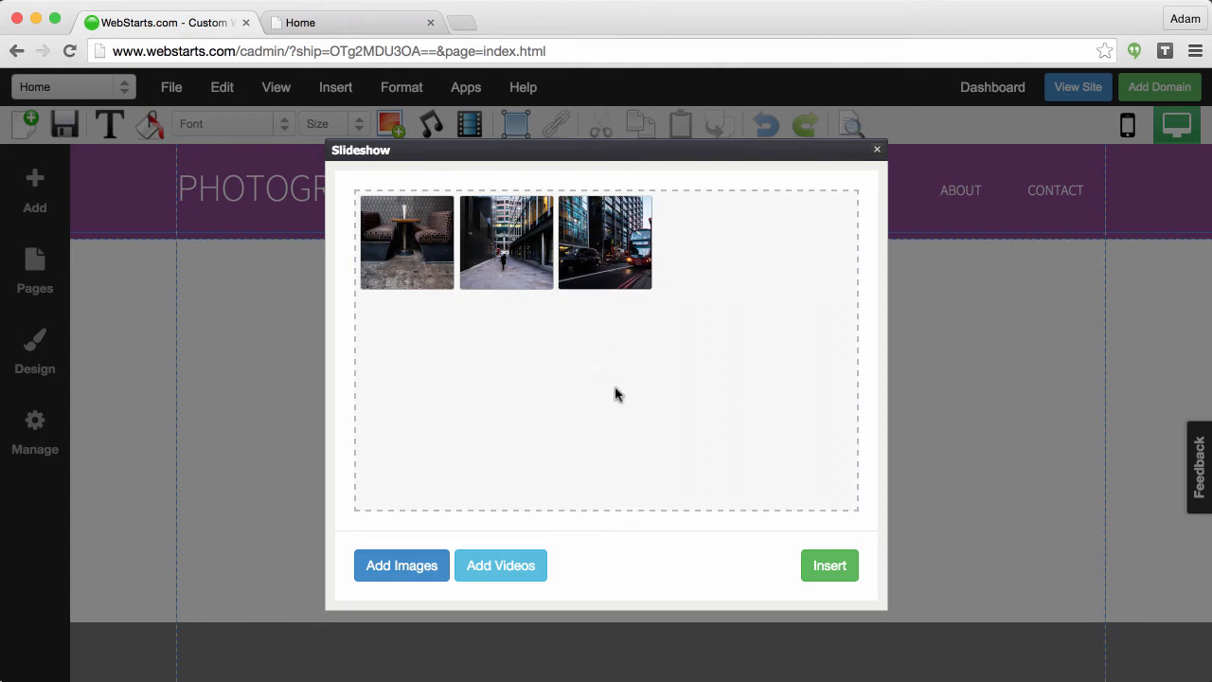
{"action": "mouse_move", "coordinate": [500, 564]}
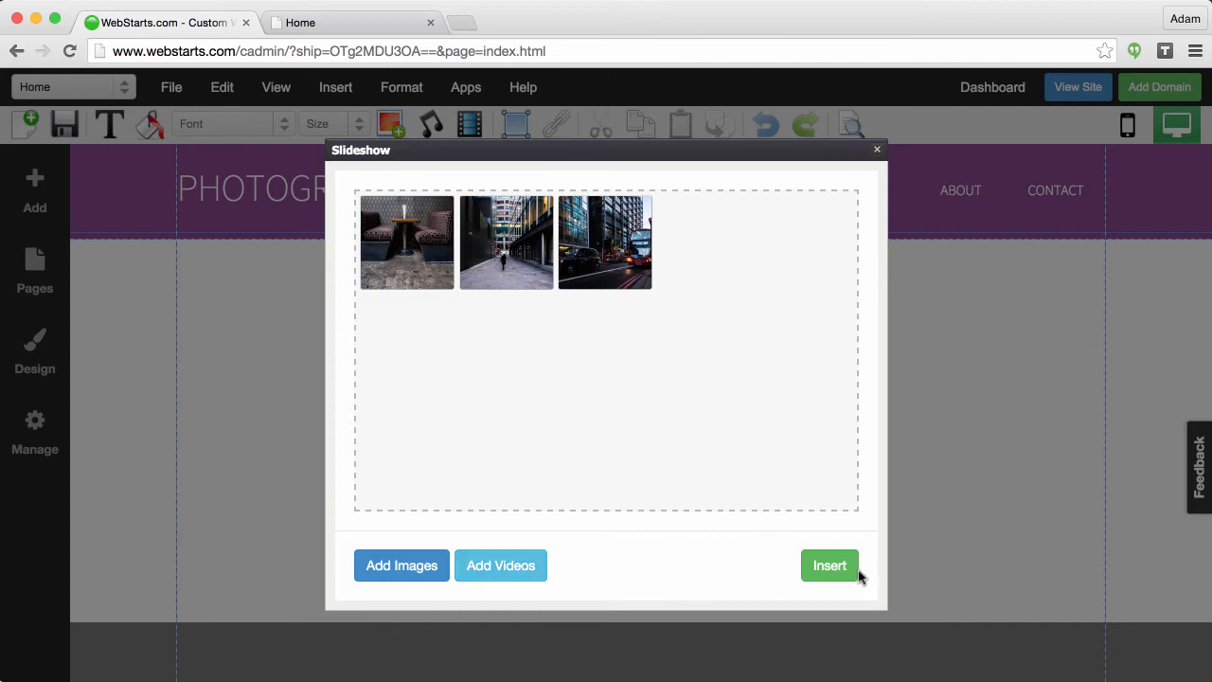
- Place the slideshow below the purple header, flip through its slides, and stretch it full width and taller
{"action": "left_click", "coordinate": [830, 564]}
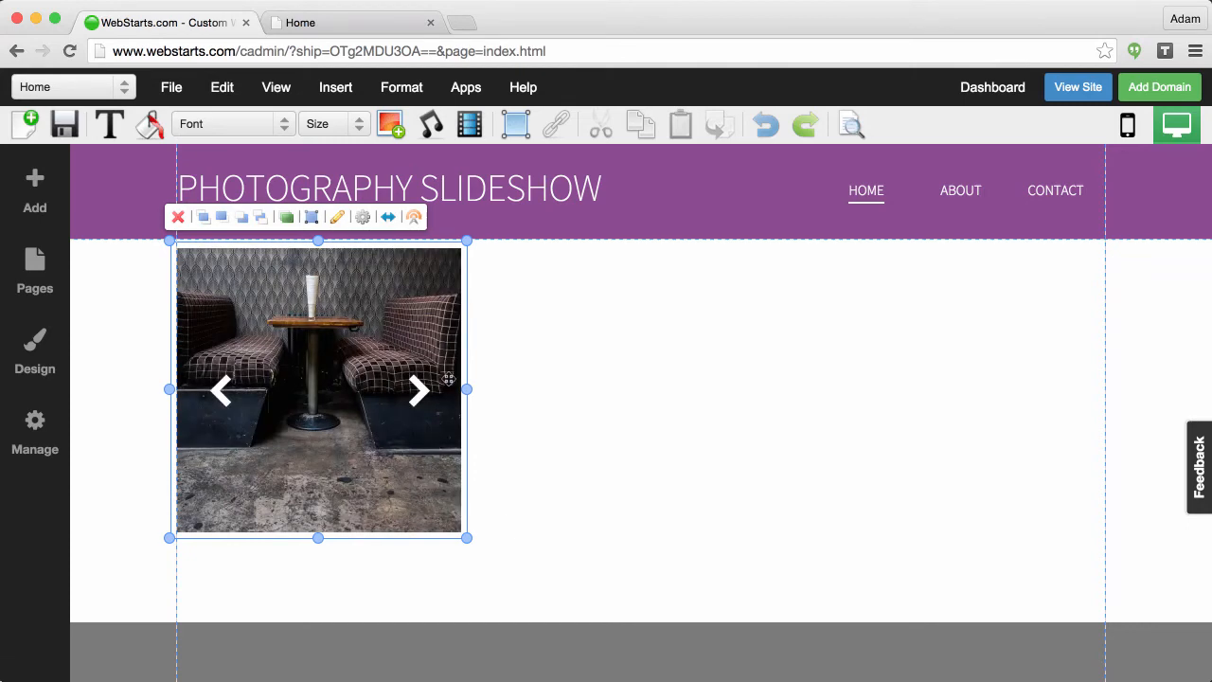
{"action": "left_click", "coordinate": [416, 390]}
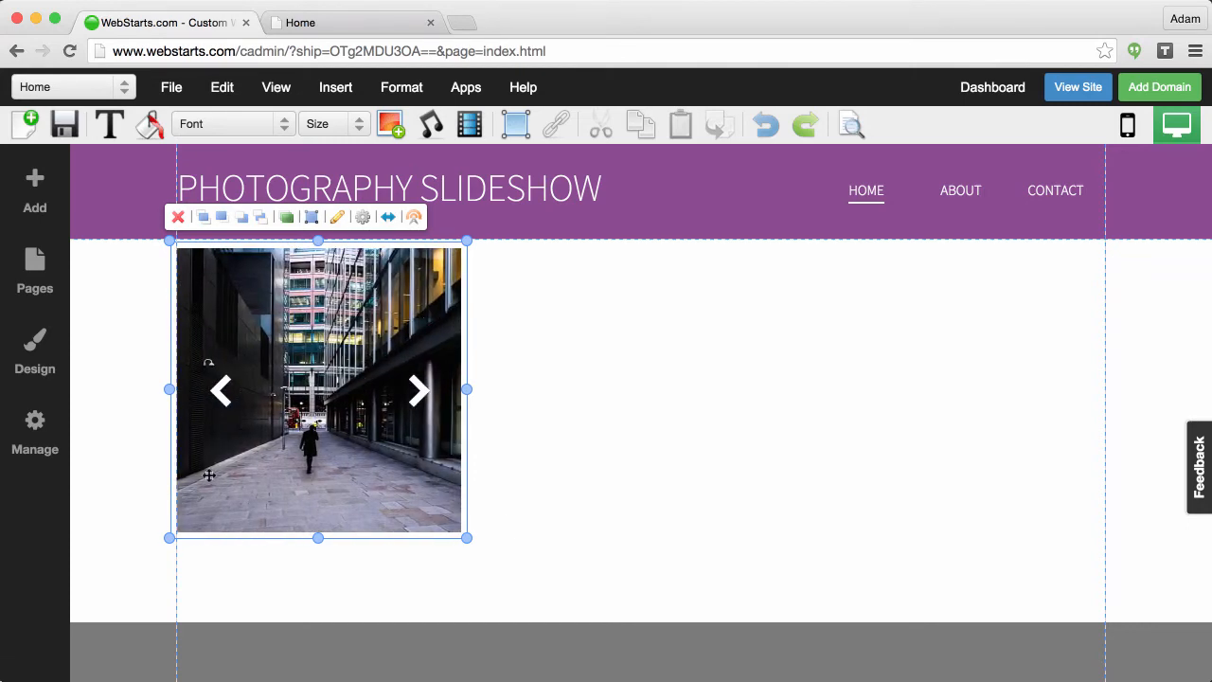
{"action": "left_click", "coordinate": [419, 390]}
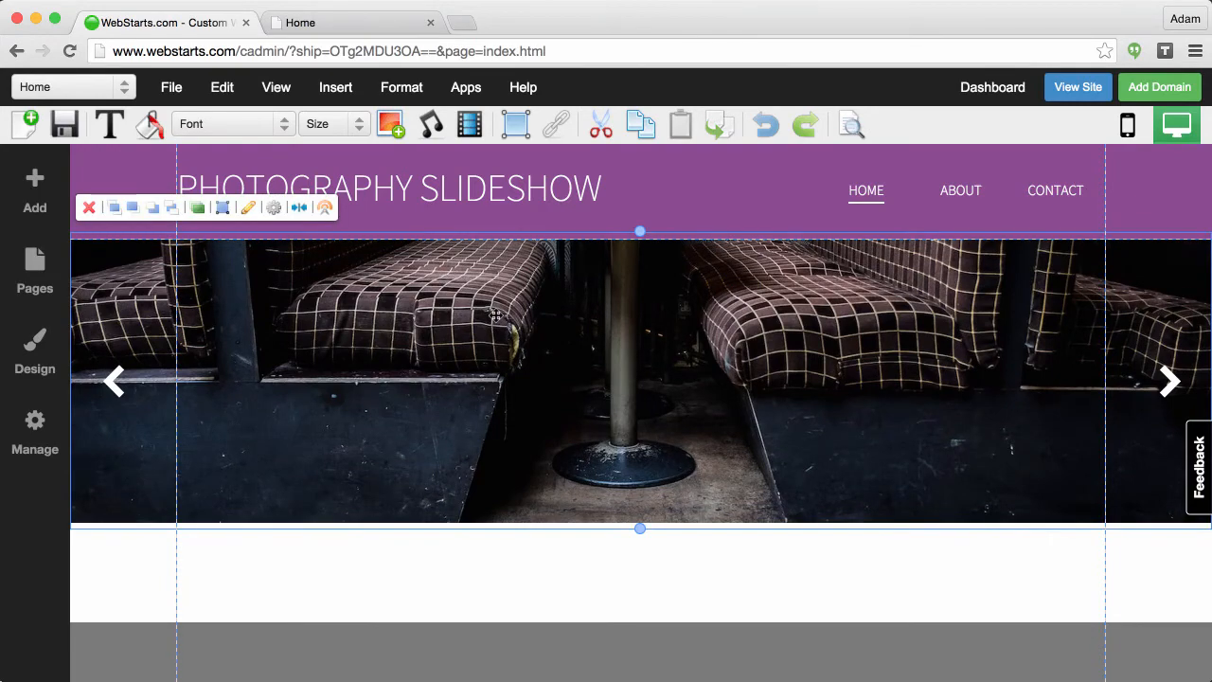
{"action": "left_click", "coordinate": [1170, 380]}
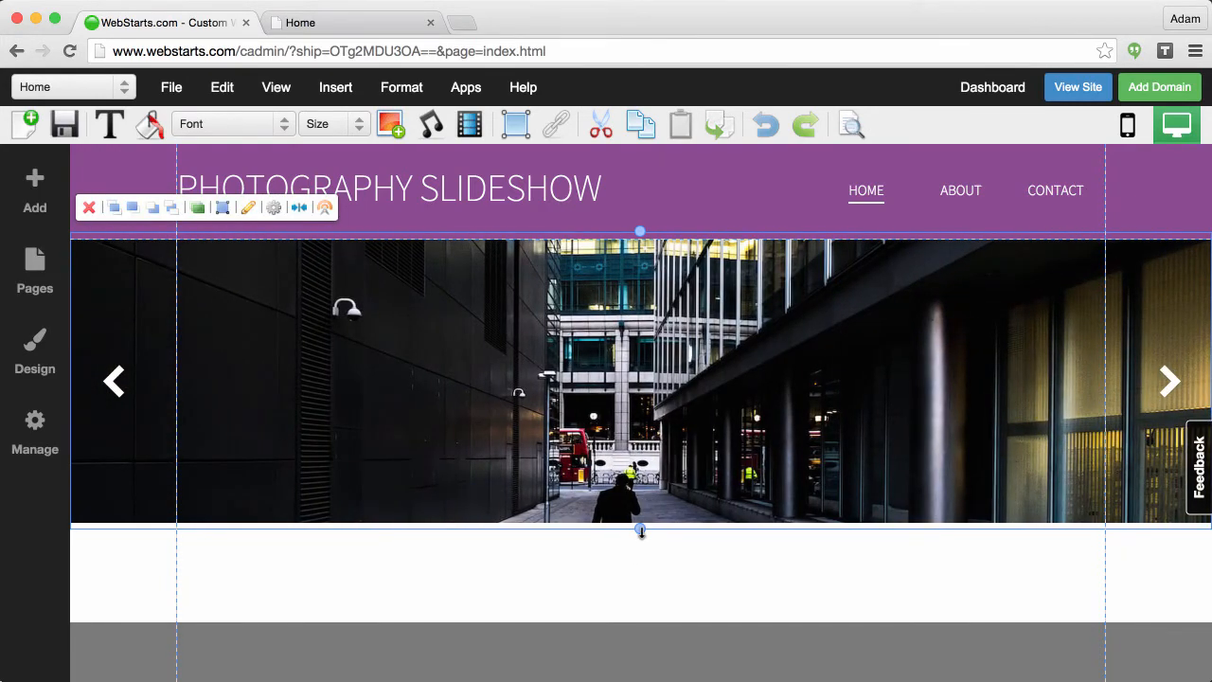
{"action": "left_click", "coordinate": [299, 206]}
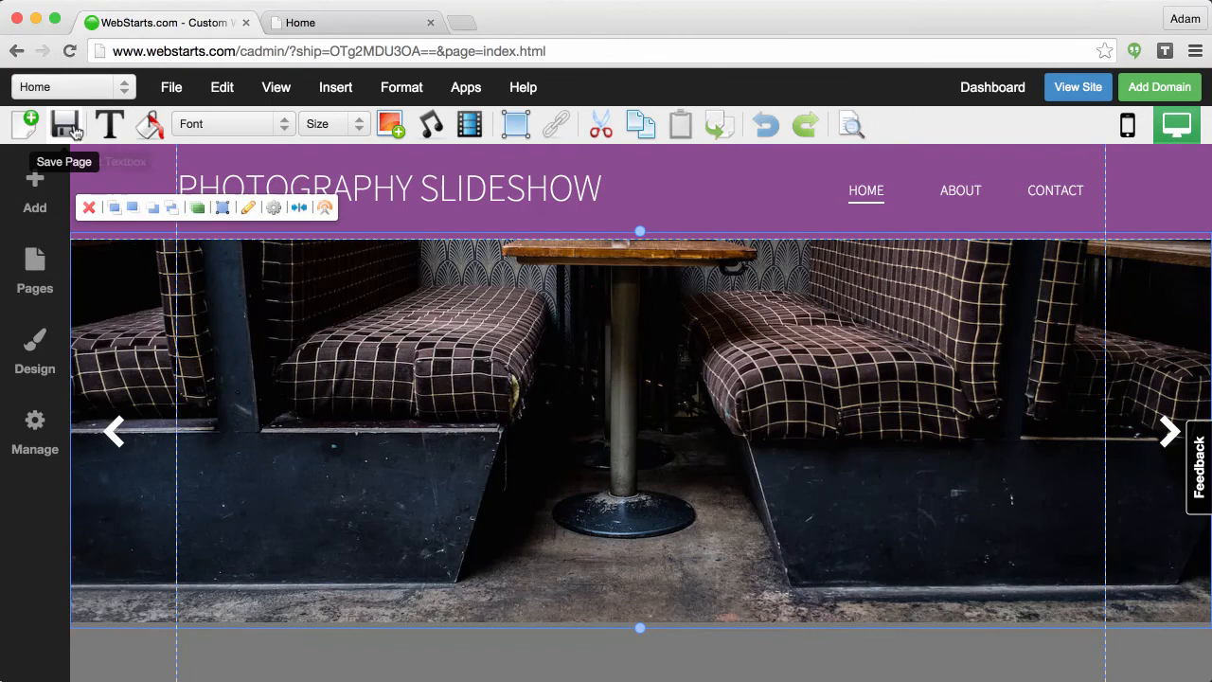
- Save the homepage and view the live site with the full-width city slideshow
{"action": "left_click", "coordinate": [64, 125]}
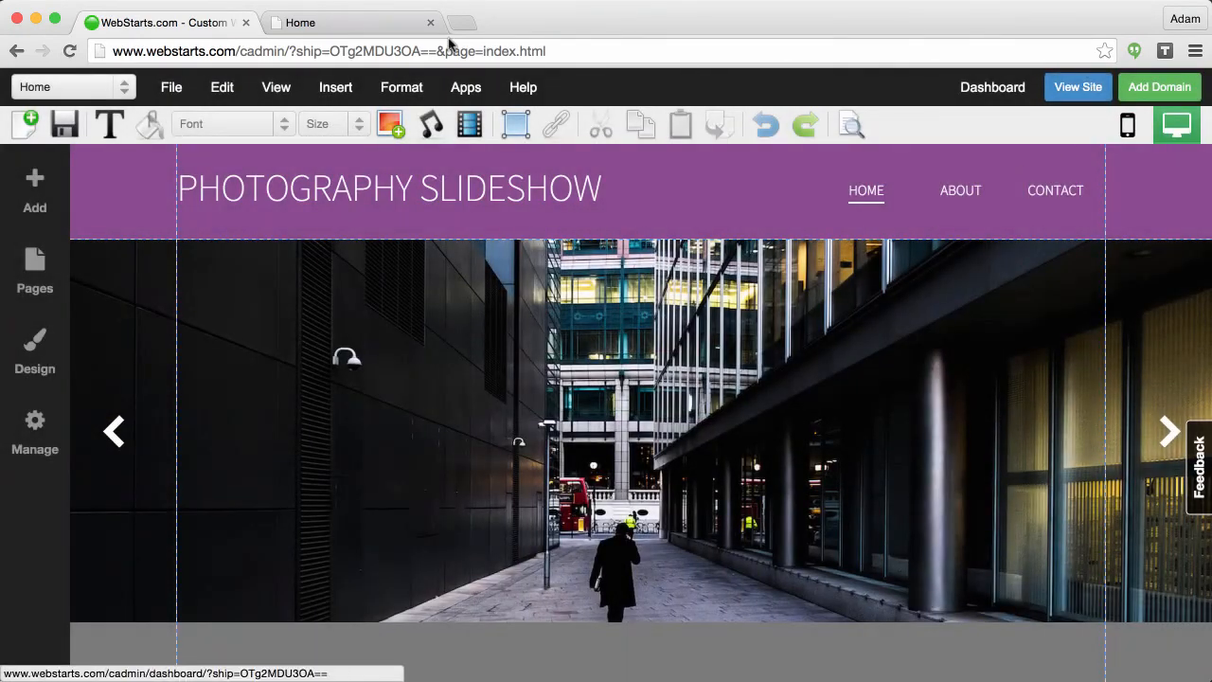
{"action": "left_click", "coordinate": [1078, 87]}
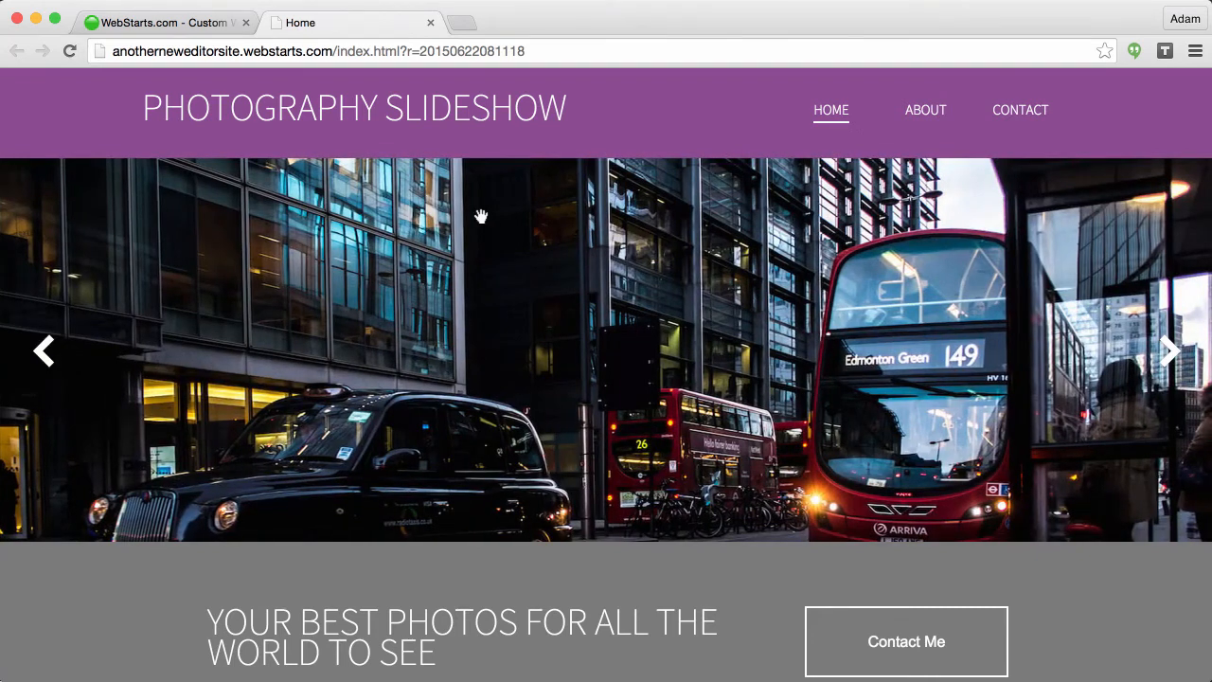